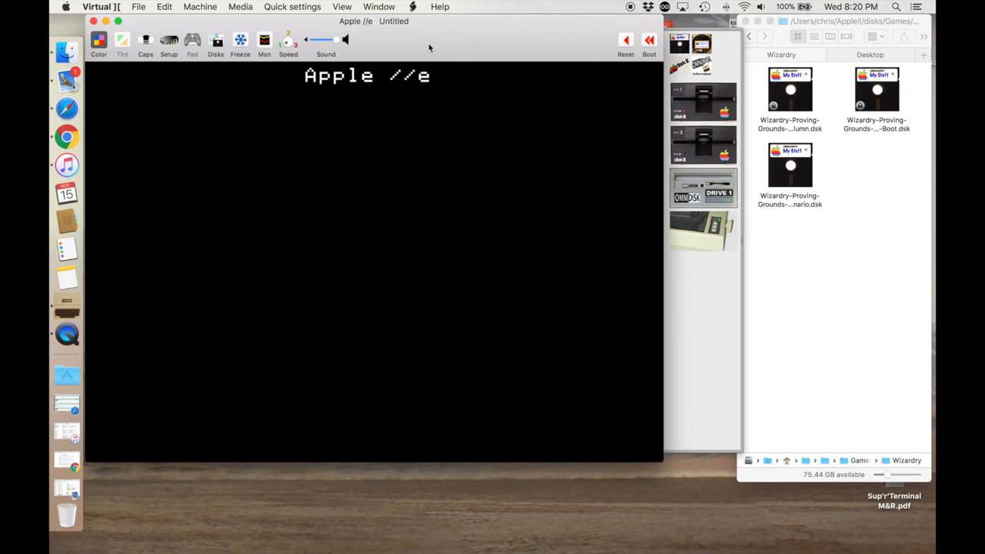
Bring up the Inspector's Breakpoints / Watchpoints / I/O Addresses sheet over the running Apple IIe.
left_click(200, 7)
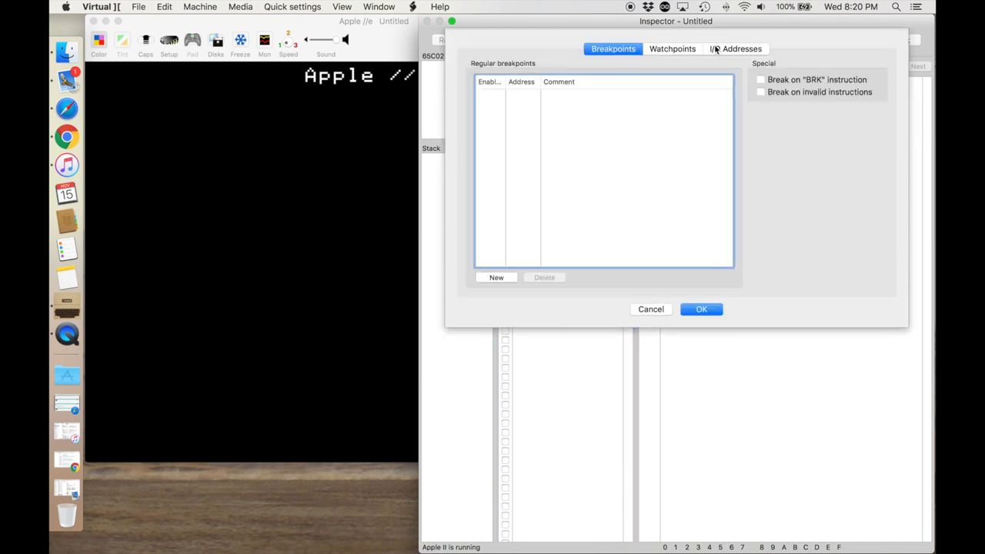
Set a Put (write) trap on I/O address C00D, the 80-column enable switch, and confirm with OK.
left_click(731, 48)
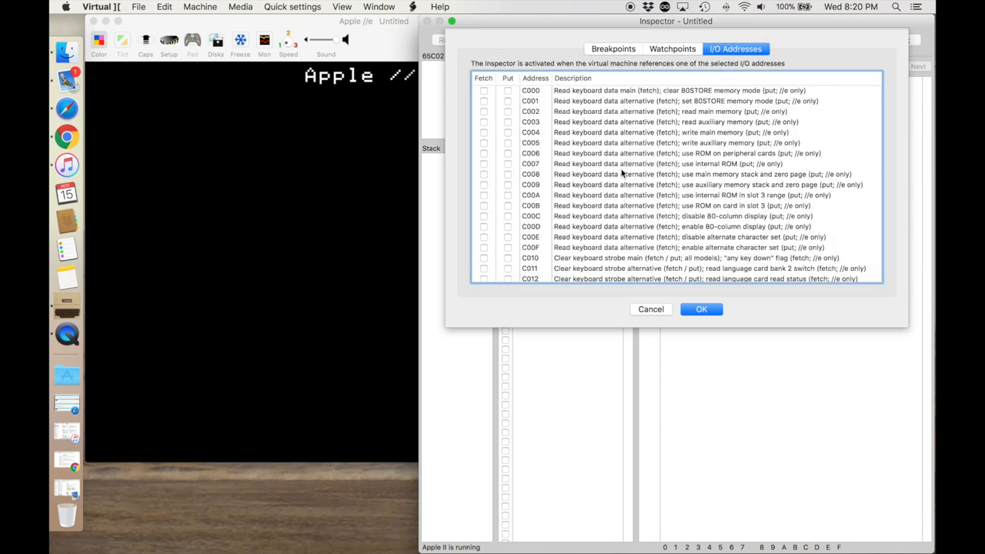
mouse_move(538, 229)
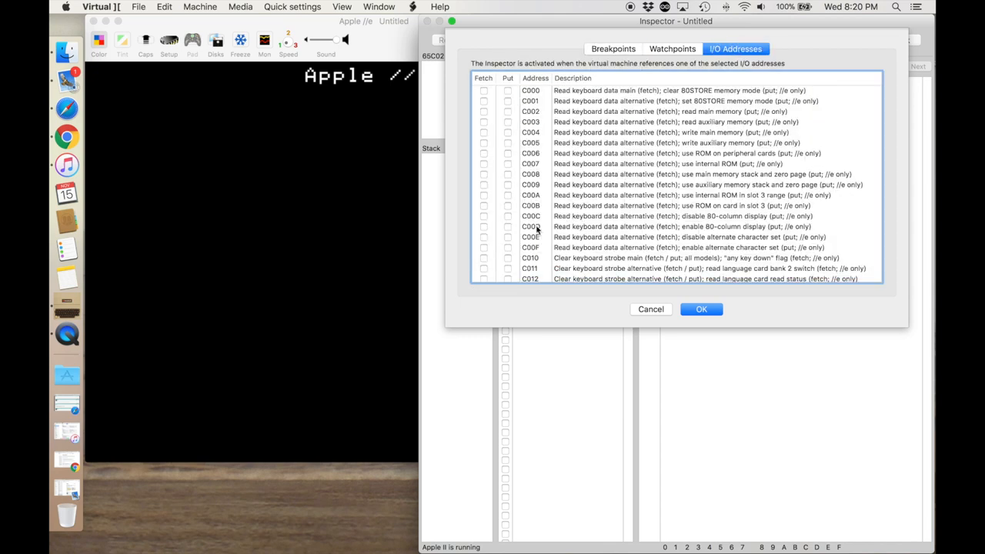
scroll("down", 3)
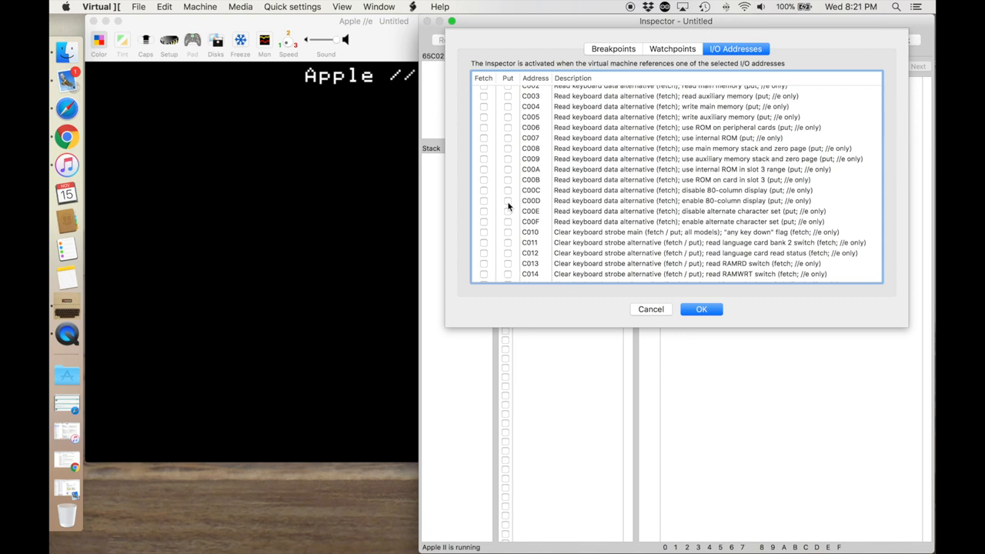
left_click(508, 200)
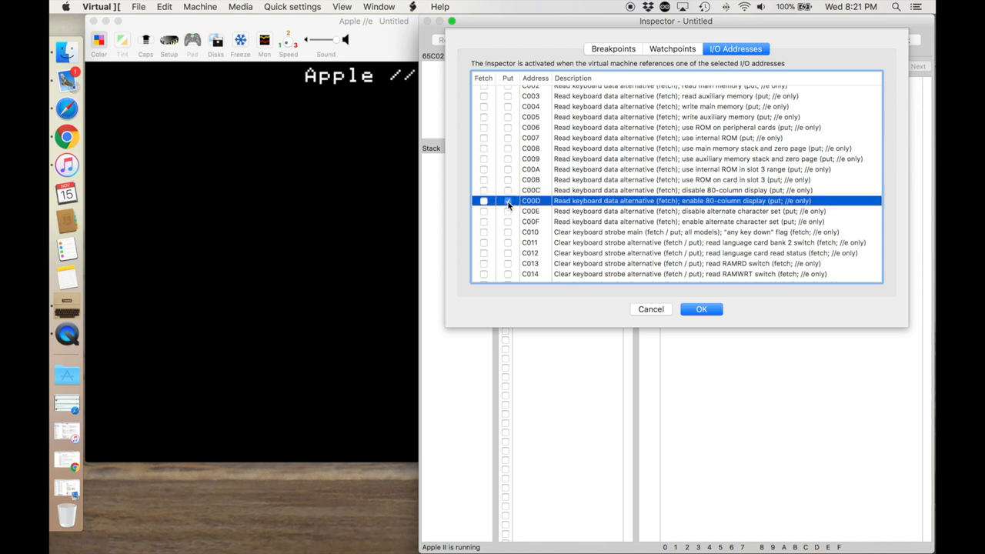
left_click(508, 200)
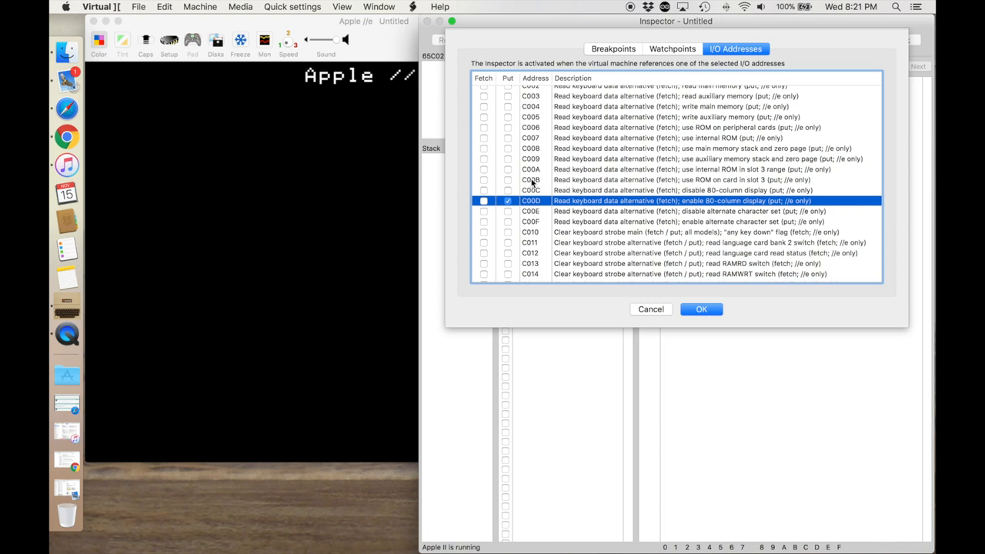
left_click(702, 310)
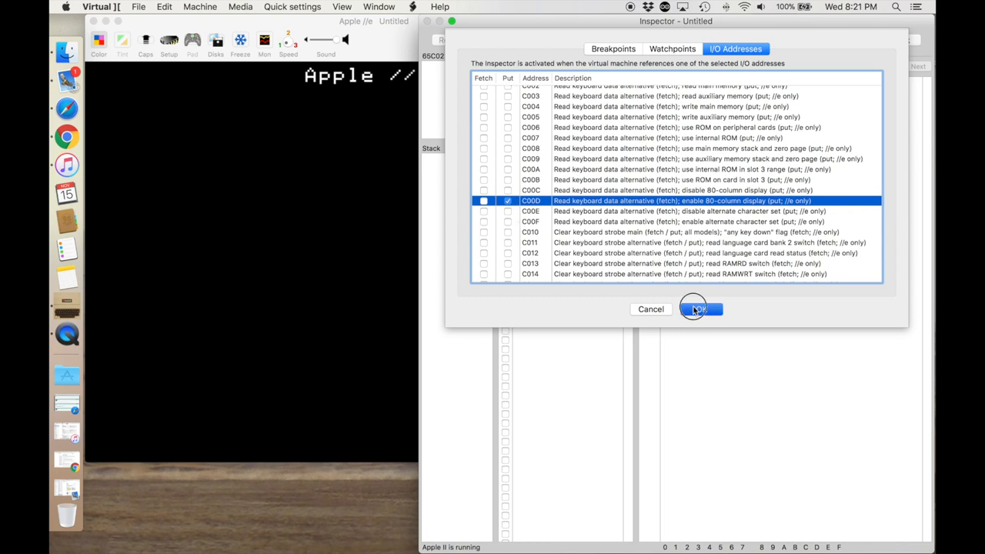
left_click(699, 308)
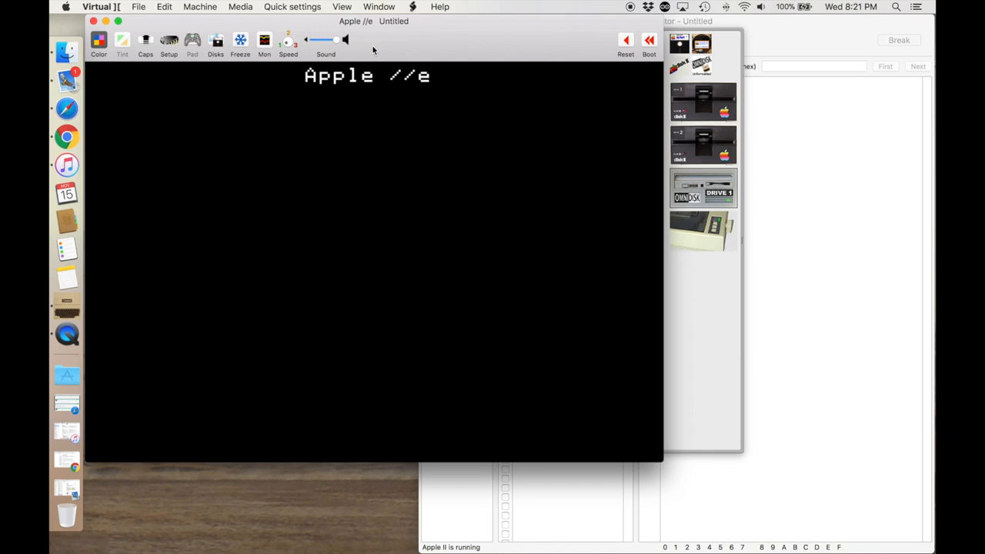
mouse_move(107, 193)
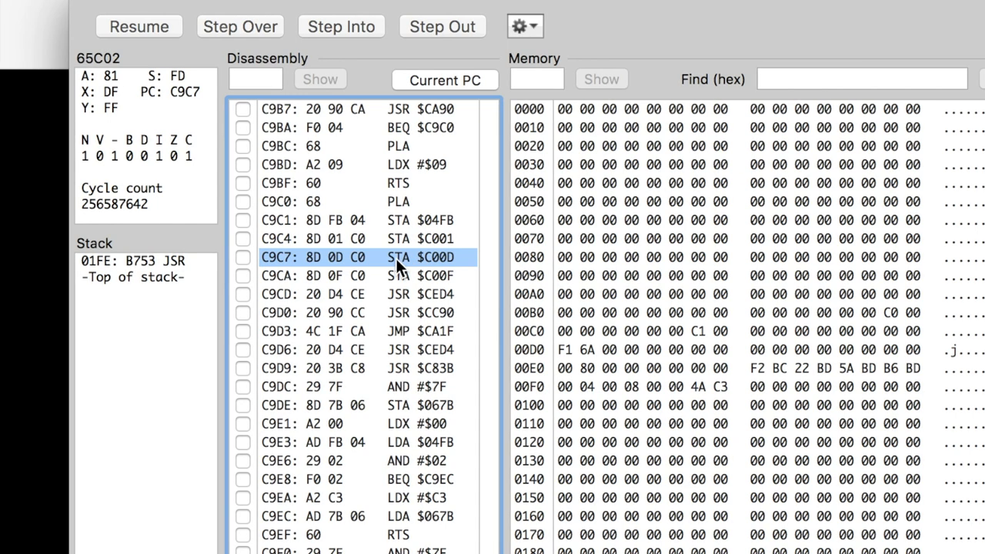
mouse_move(446, 275)
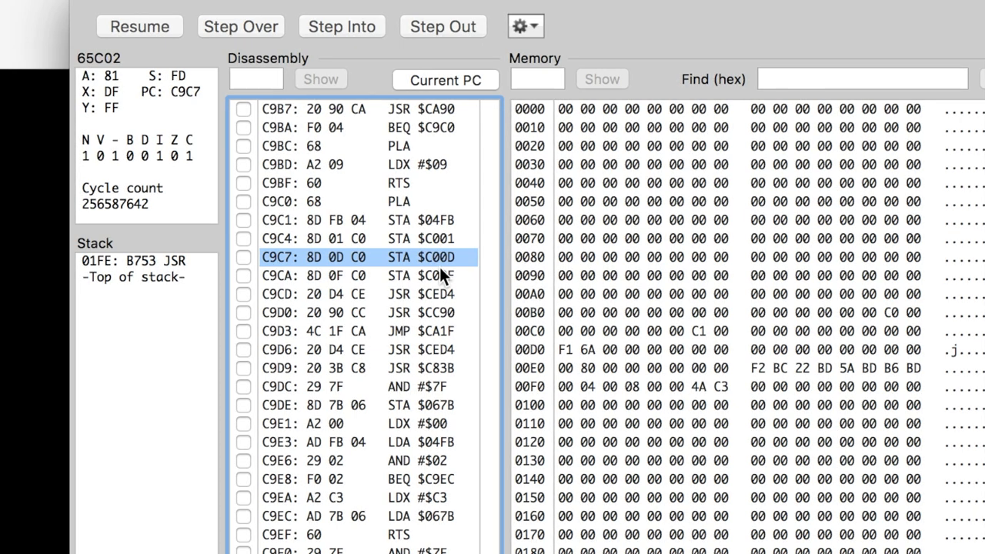
mouse_move(268, 232)
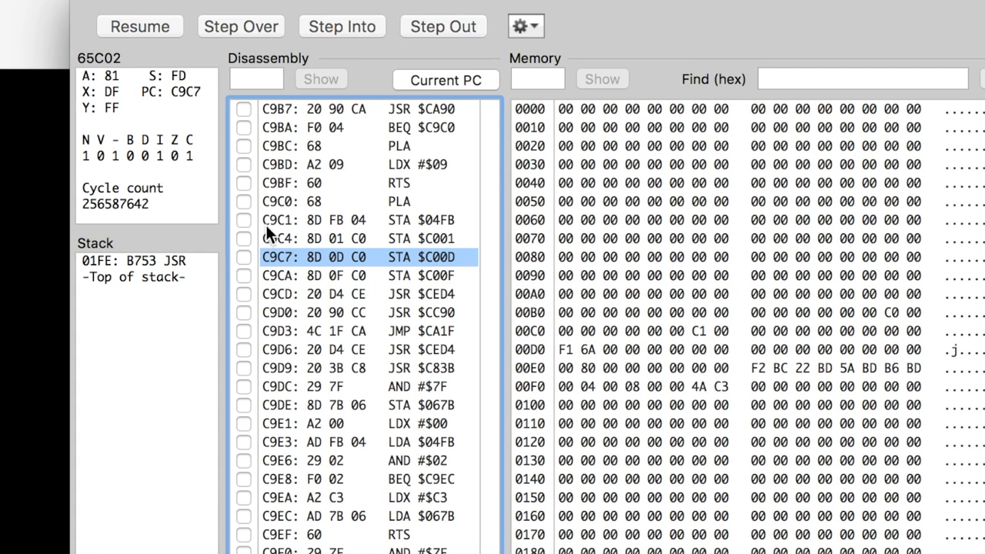
mouse_move(280, 271)
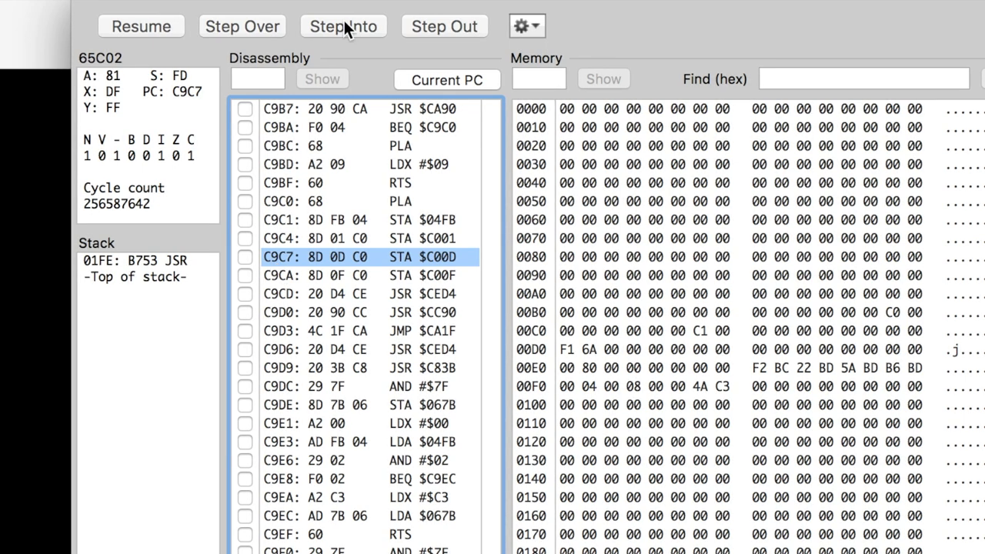
mouse_move(440, 42)
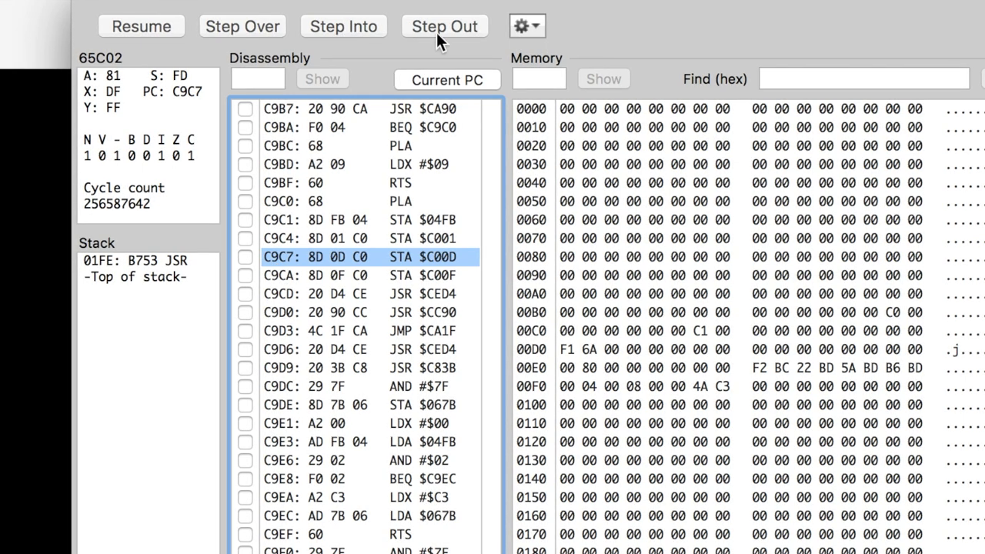
Step Out of the C00D-writing routine so execution halts back in its caller at B754.
left_click(445, 25)
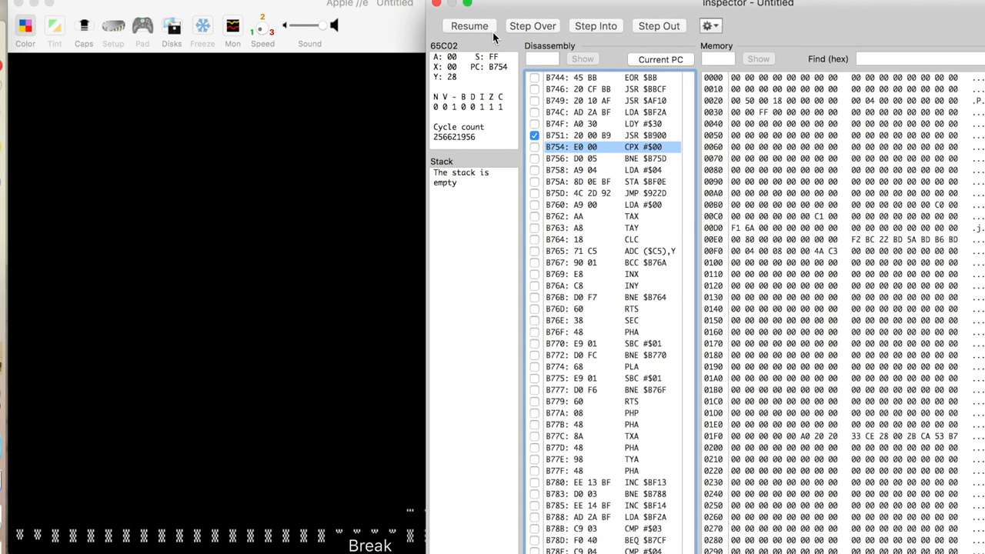
Resume to the next break, step into the subroutine at B900 and advance a few instructions.
left_click(469, 25)
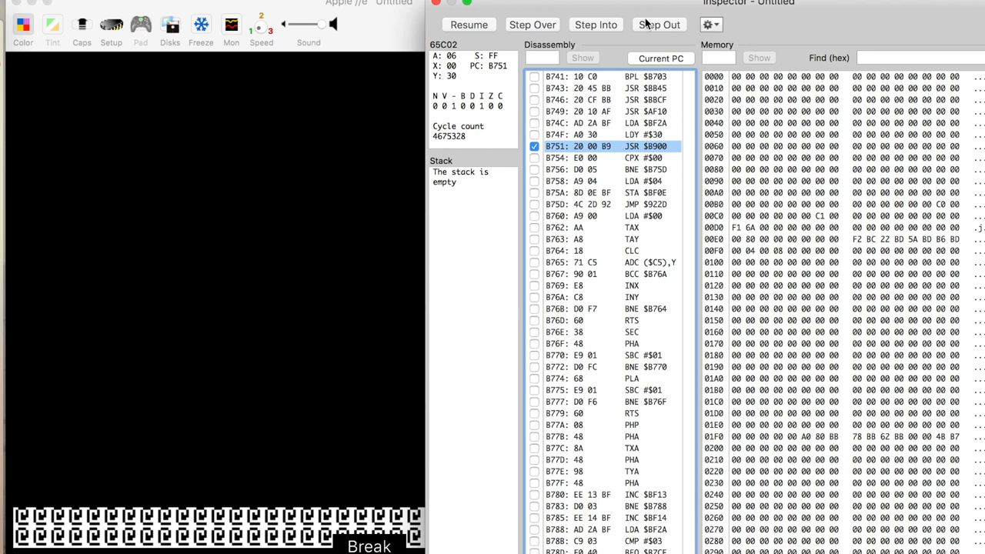
left_click(598, 24)
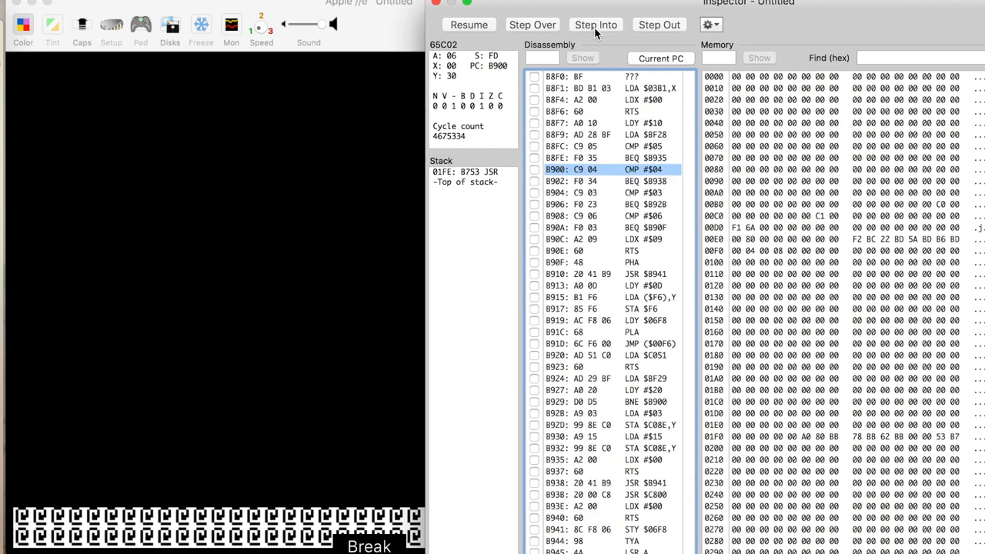
mouse_move(598, 34)
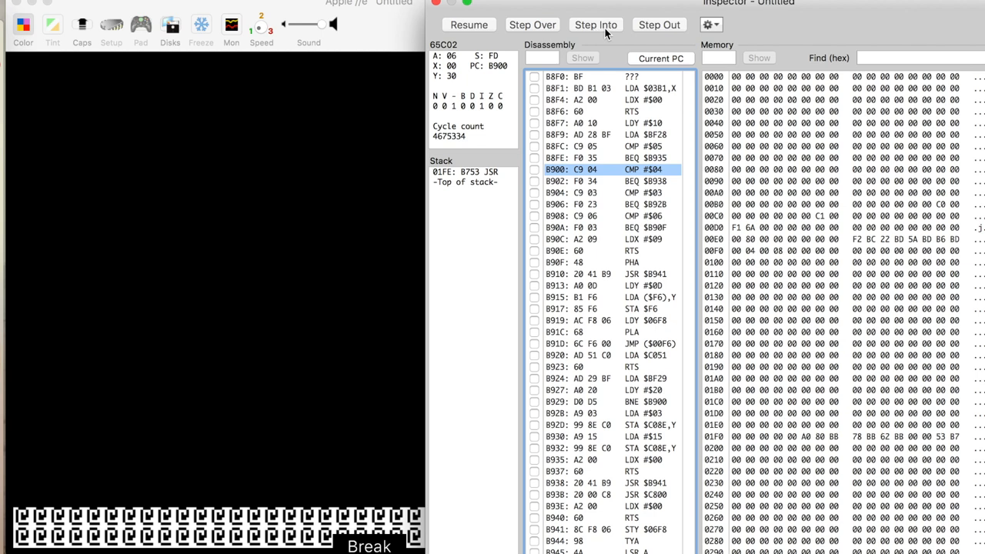
left_click(533, 24)
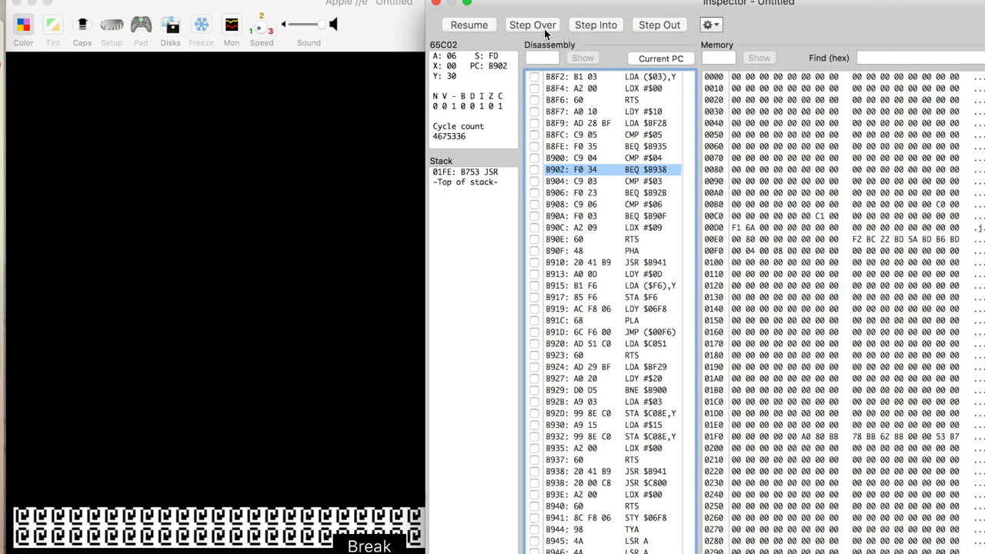
left_click(533, 25)
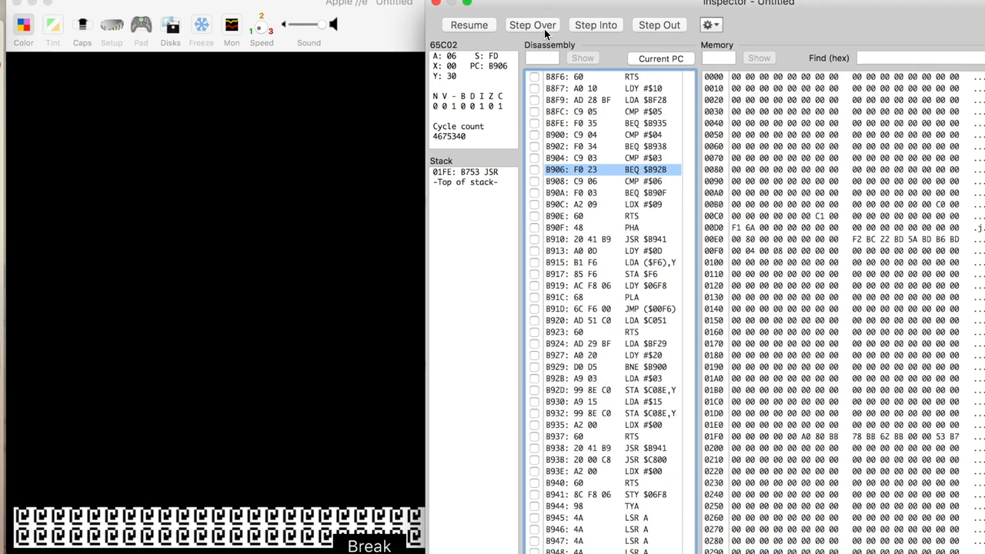
left_click(533, 25)
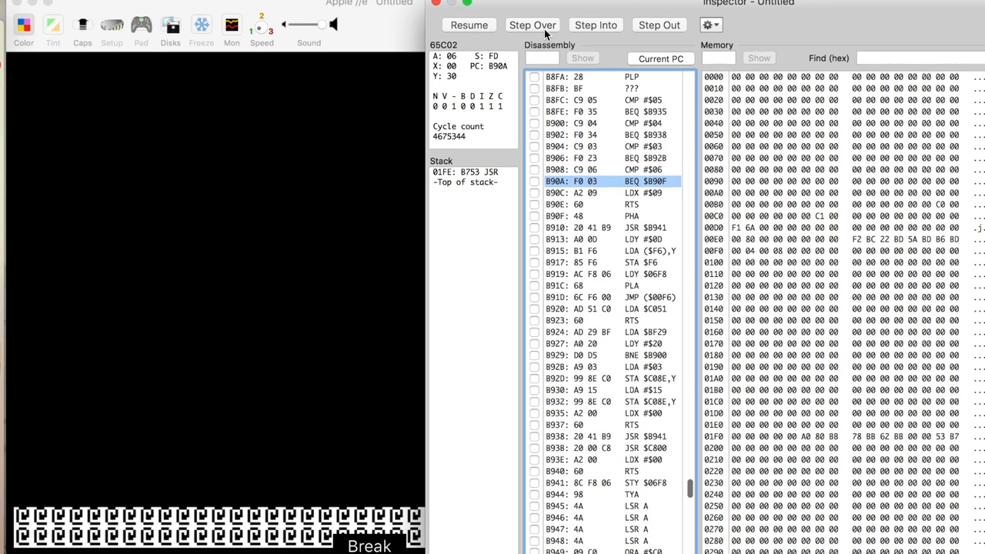
Step over instructions from 8902 until the PC reaches the JMP ($00F6) at $891D.
left_click(533, 24)
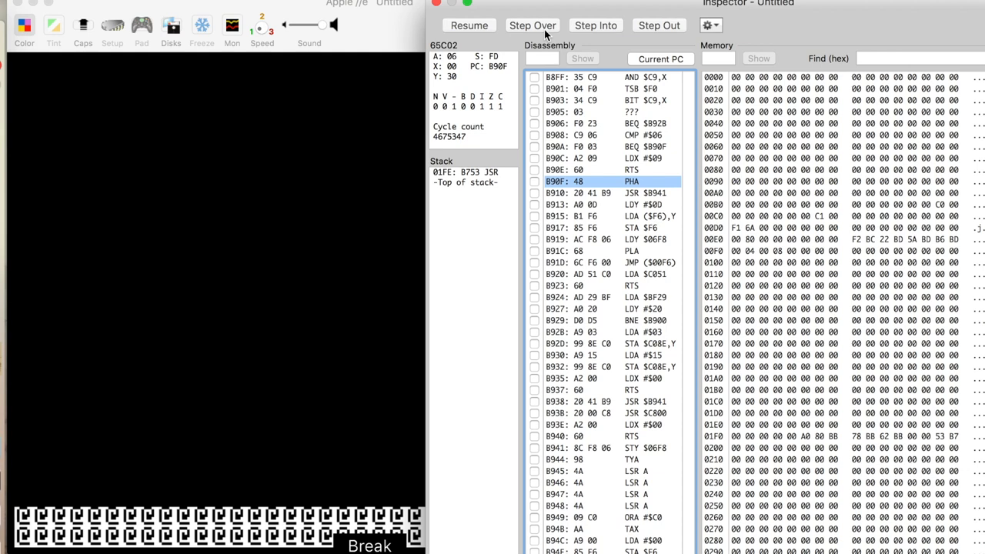
left_click(533, 25)
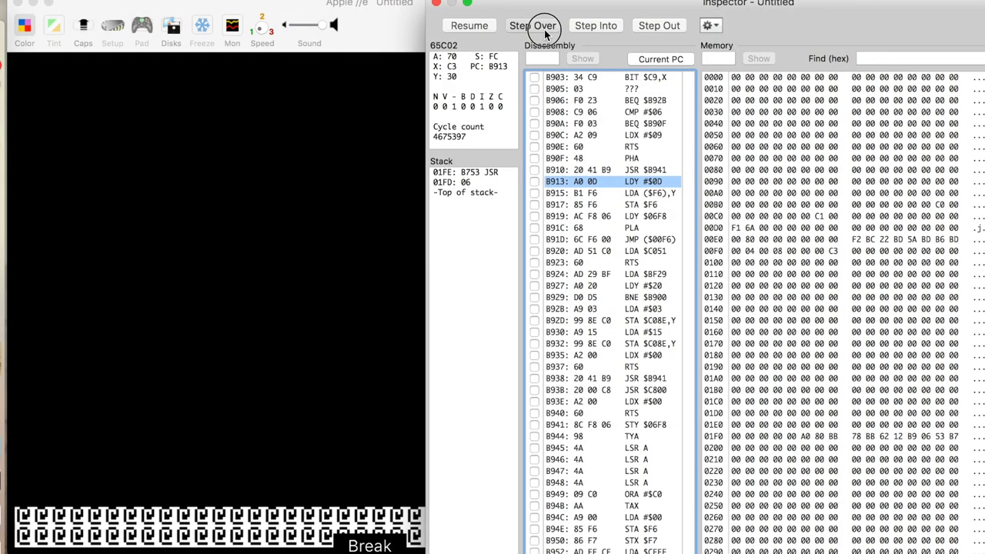
left_click(532, 25)
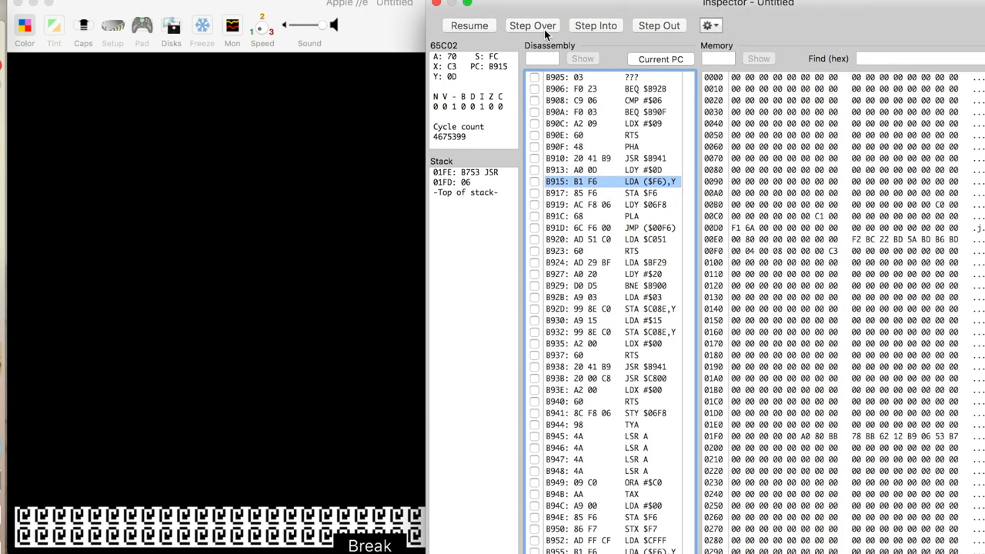
left_click(532, 25)
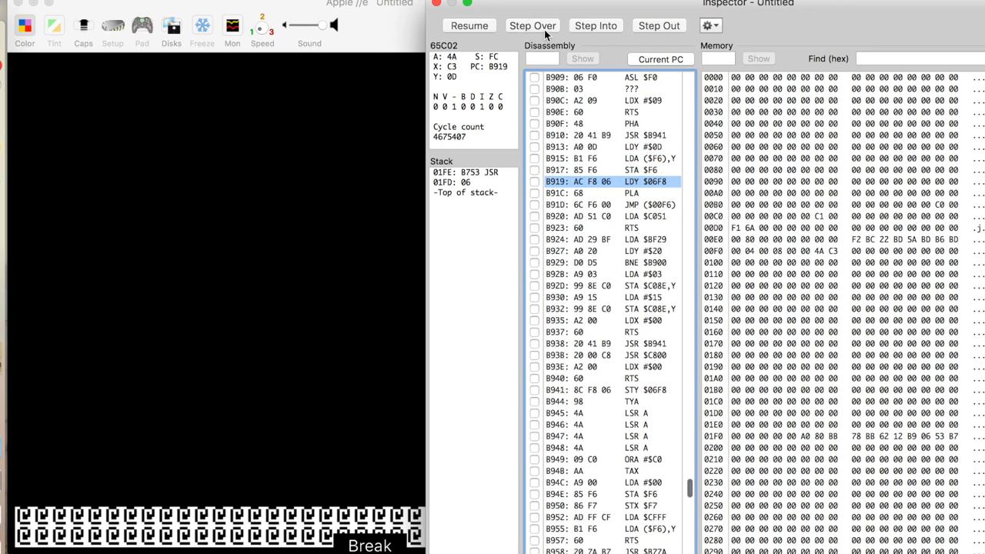
left_click(532, 25)
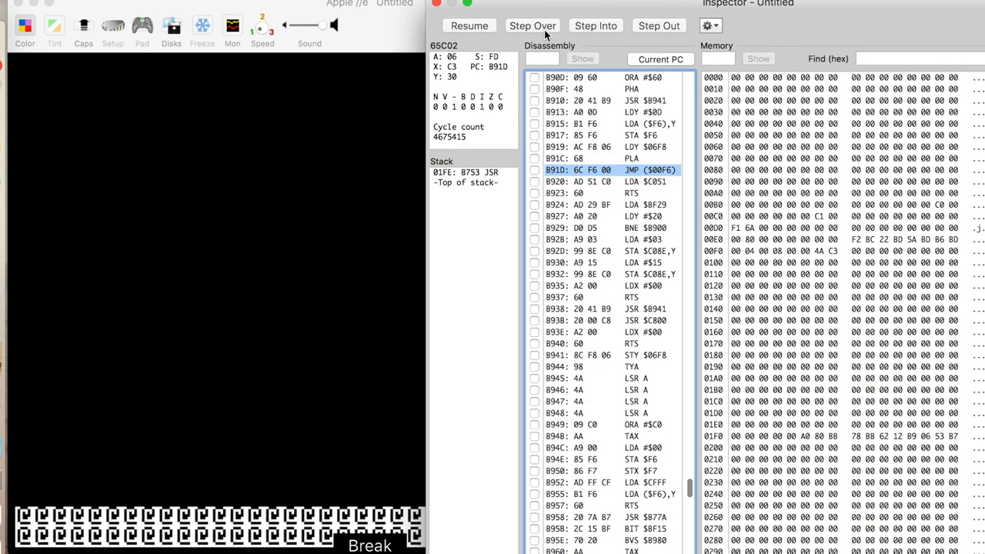
mouse_move(688, 209)
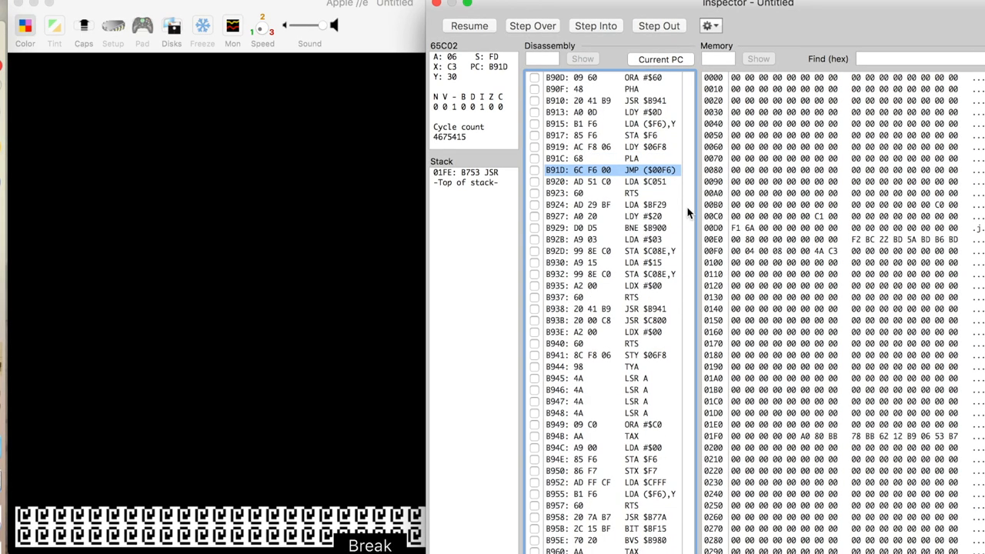
mouse_move(662, 182)
type("b751")
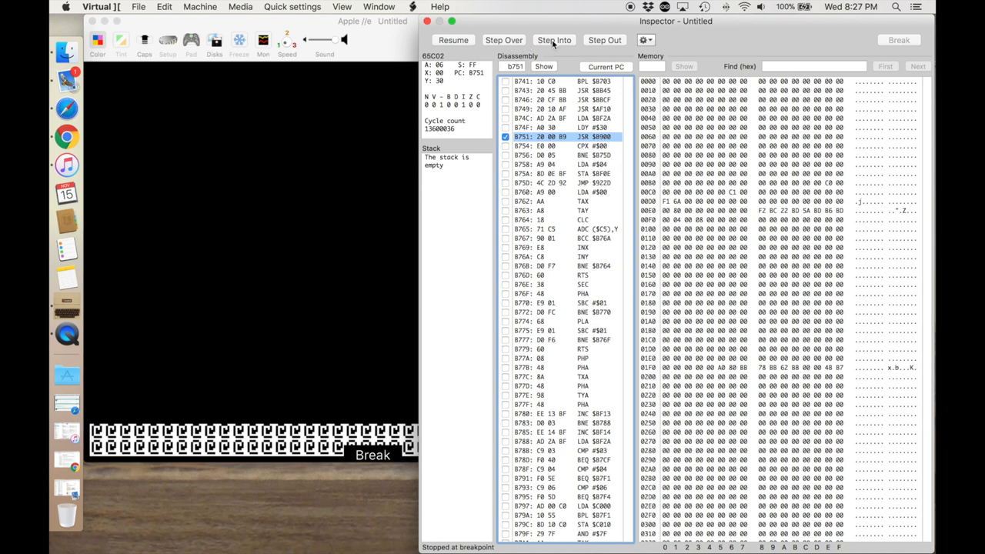
Step into the JSR at $8751 and over the routine at $8900 up to the PLA at $891C.
left_click(505, 40)
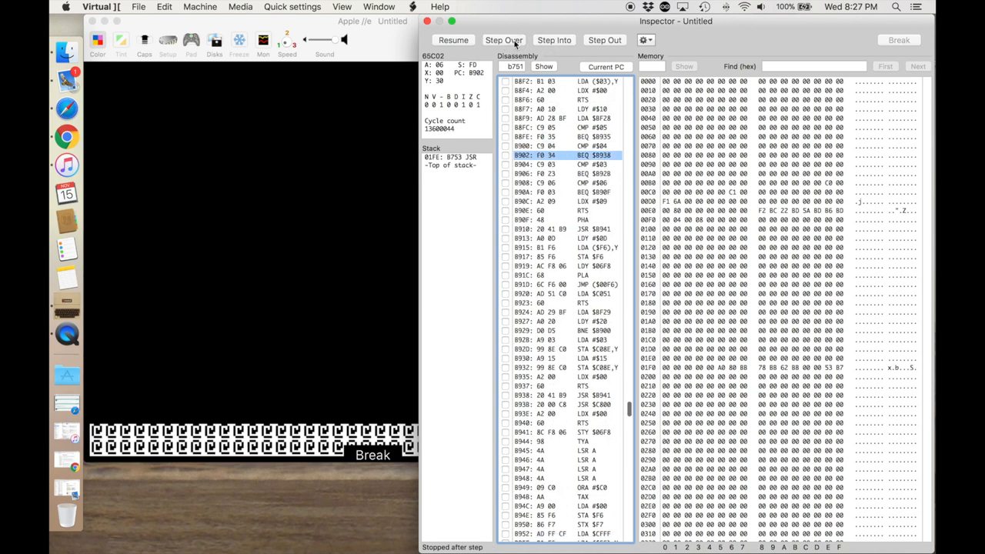
left_click(505, 40)
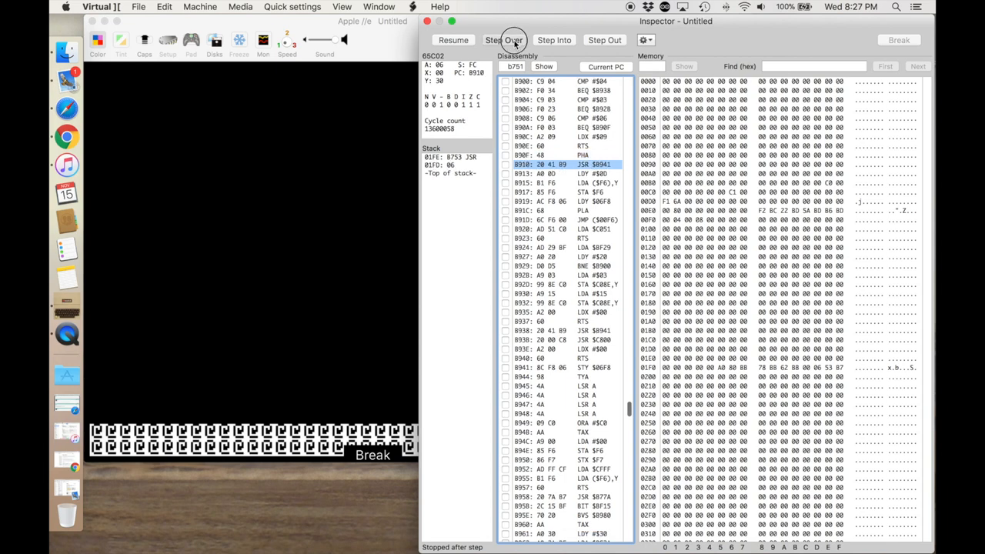
left_click(510, 40)
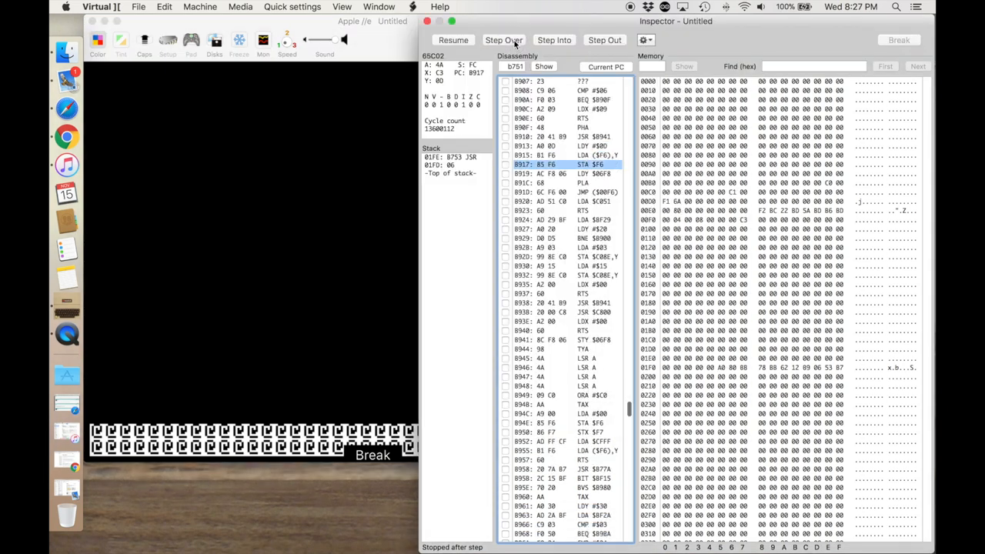
left_click(504, 40)
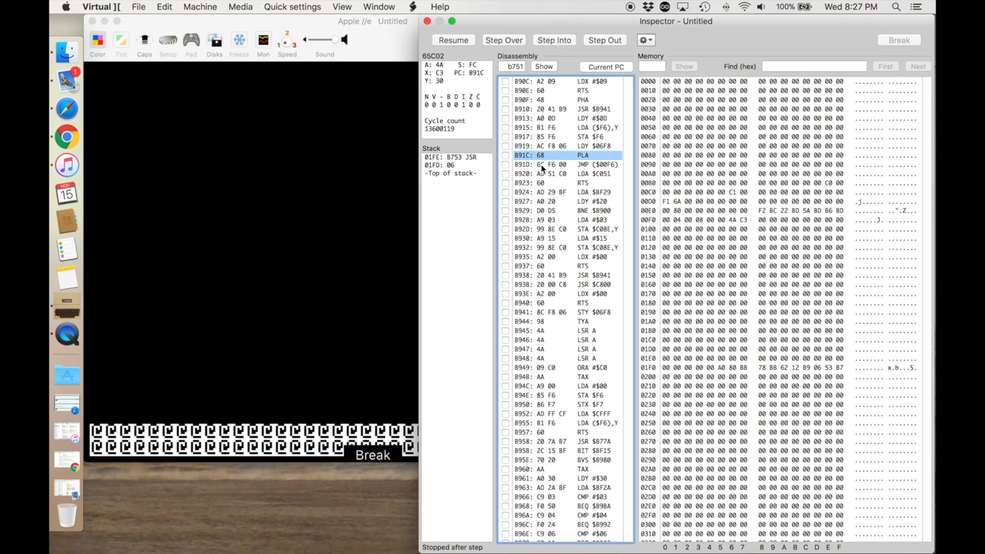
left_click(646, 40)
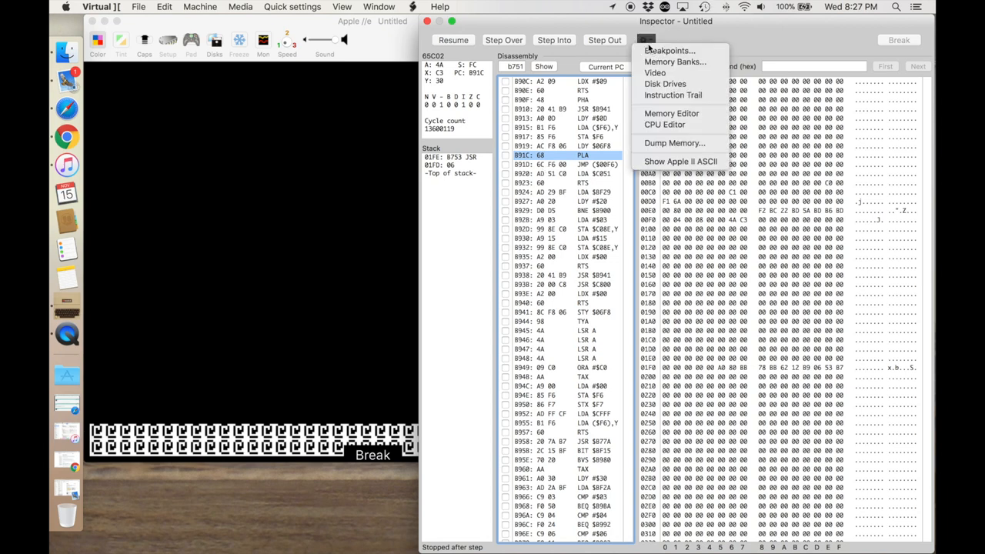
In the Memory Editor, write byte 60 into address $8910 and apply it so the routine returns there.
left_click(671, 114)
type("60")
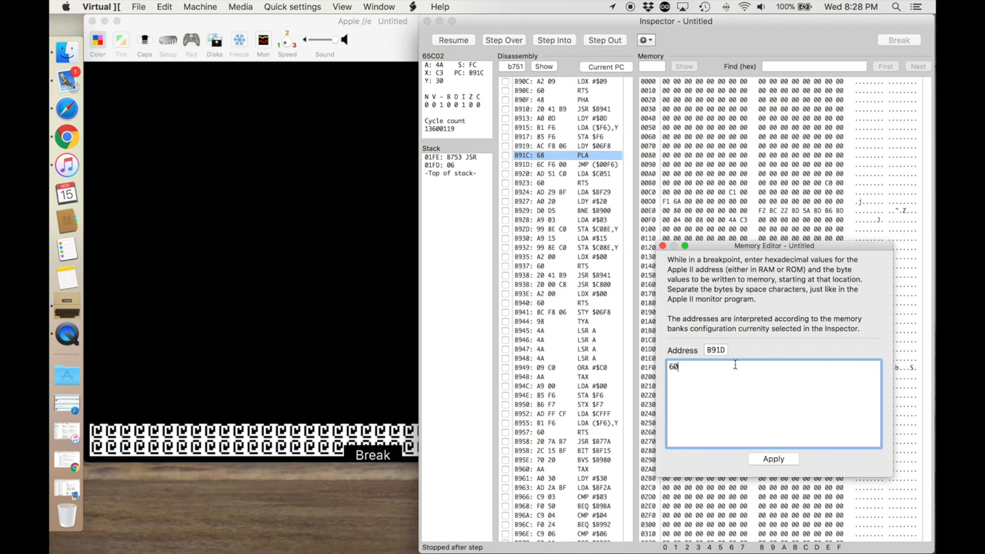
left_click(773, 458)
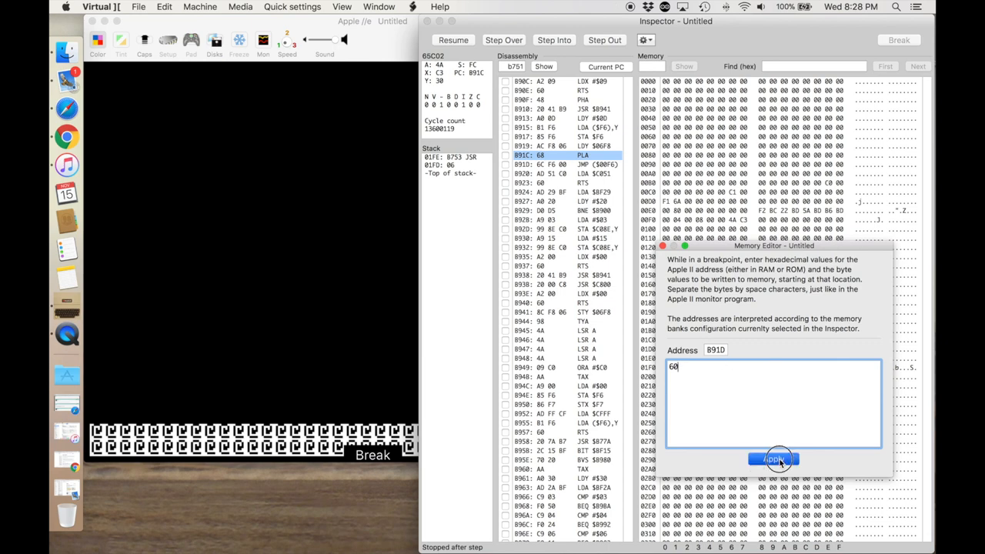
left_click(773, 459)
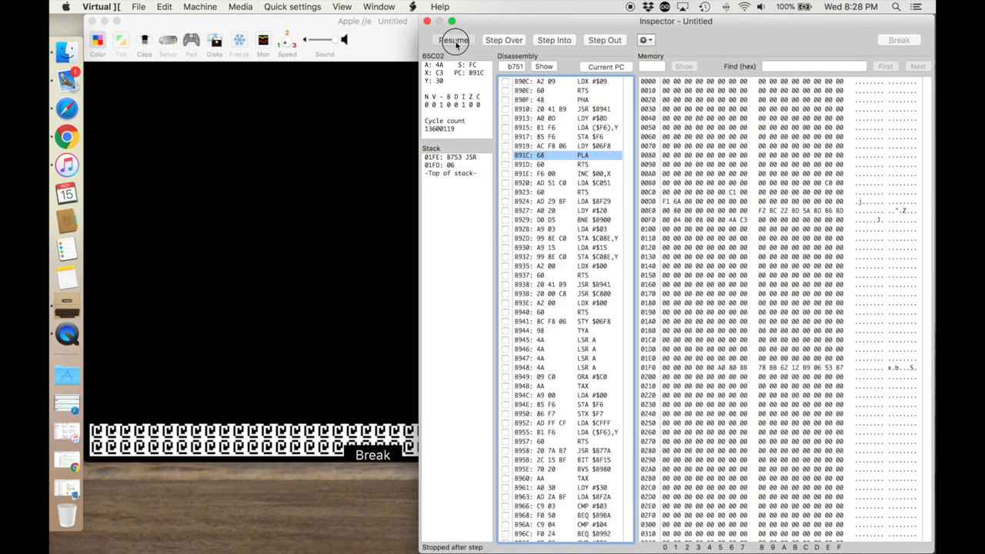
Resume the patched game, then step once past the PLA to sit at the indirect jump at $891D.
left_click(443, 40)
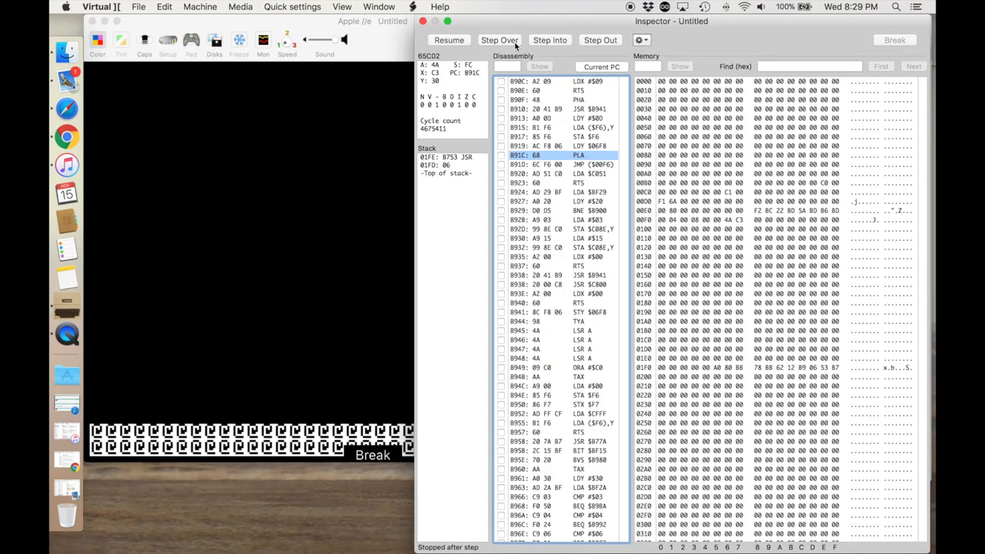
left_click(499, 40)
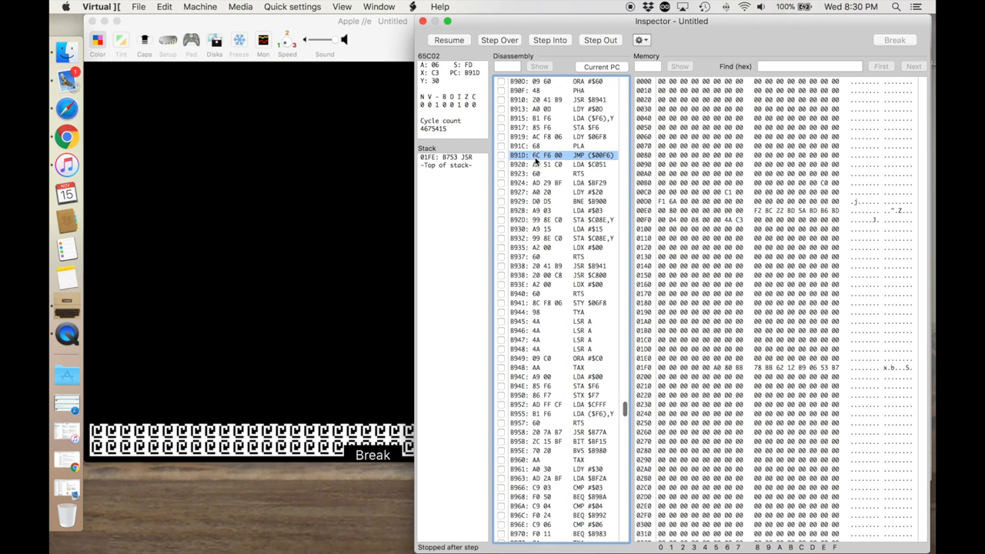